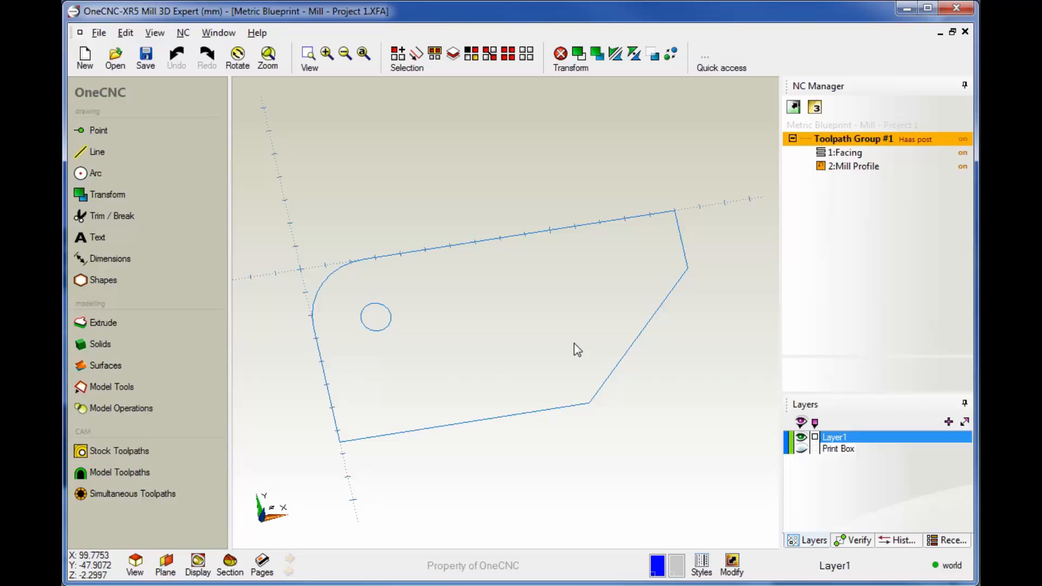
{"action": "mouse_move", "coordinate": [476, 289]}
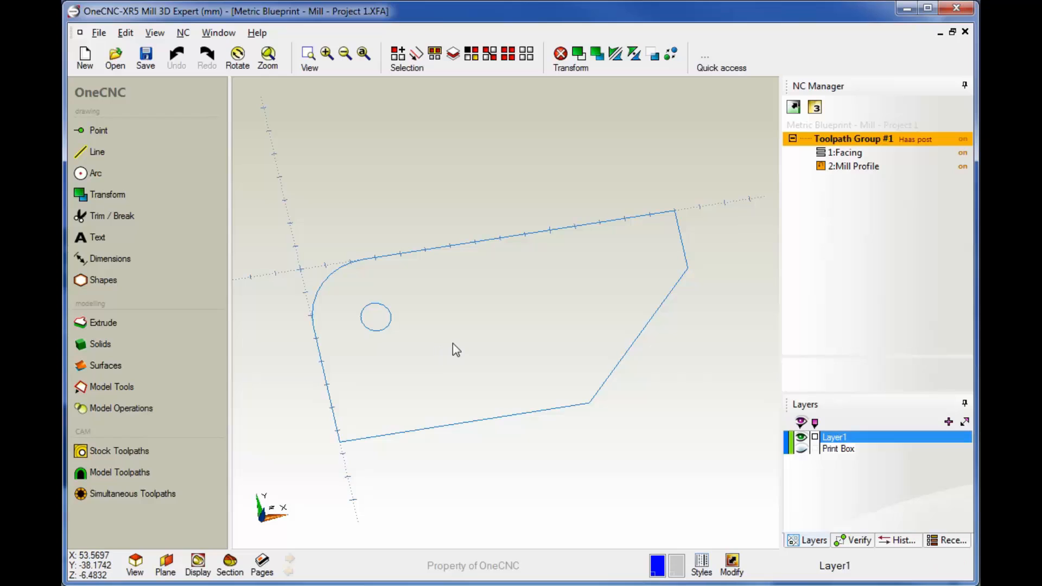
{"action": "mouse_move", "coordinate": [118, 451]}
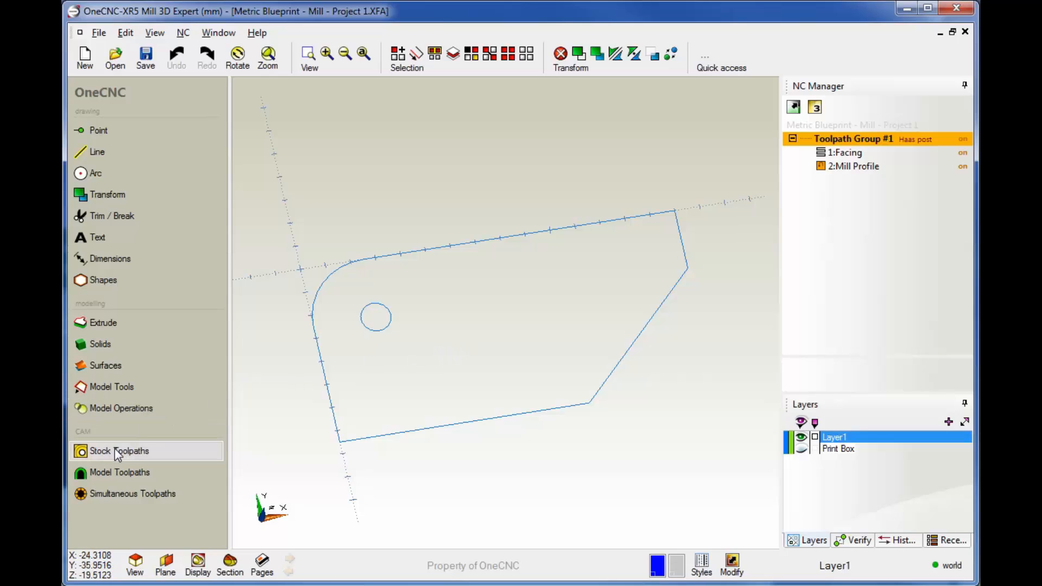
Show the Stock Toolpaths operations list in the CAM panel
{"action": "left_click", "coordinate": [119, 450]}
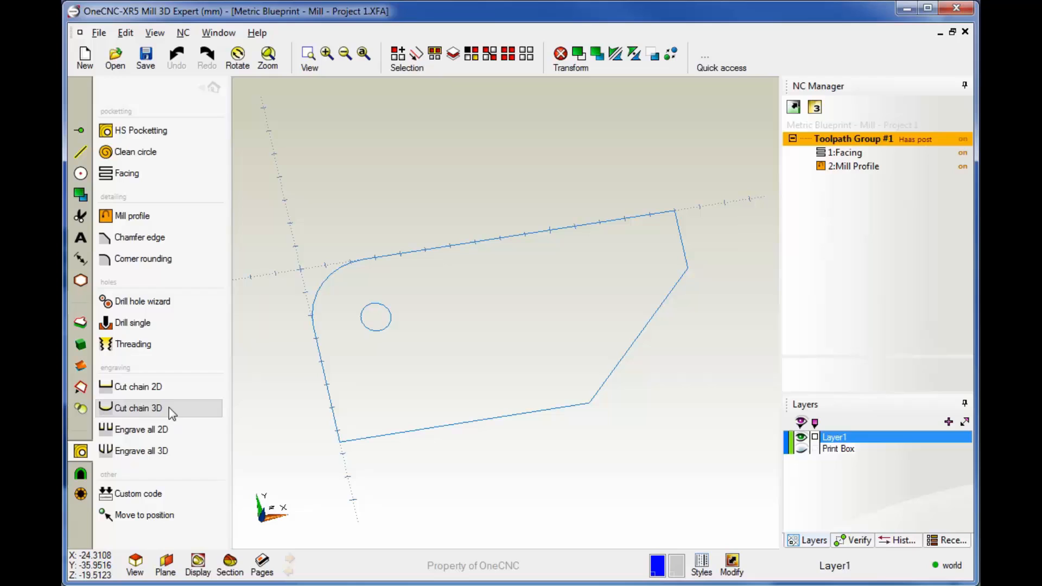
{"action": "mouse_move", "coordinate": [141, 300]}
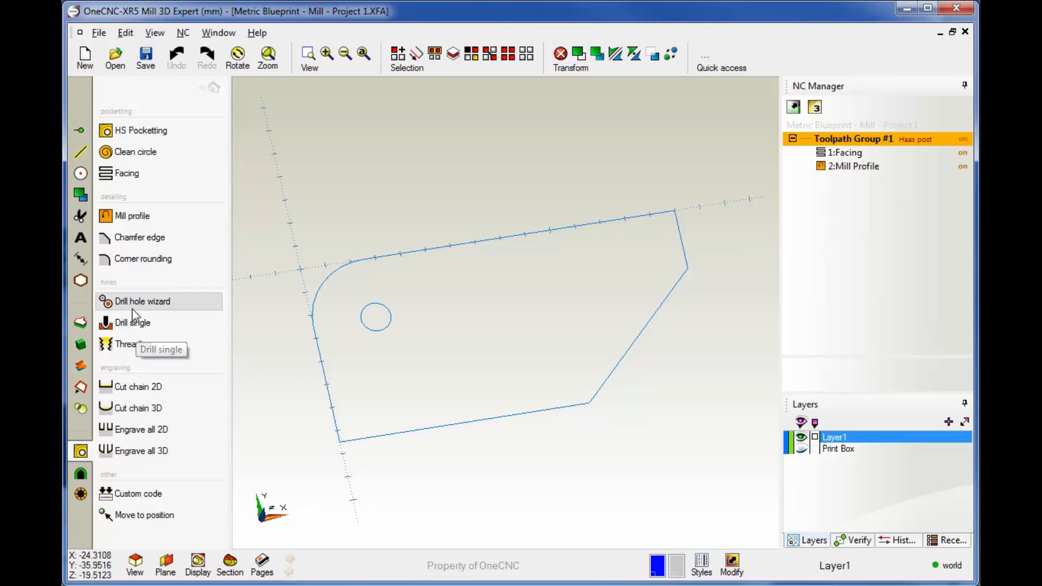
{"action": "mouse_move", "coordinate": [153, 313]}
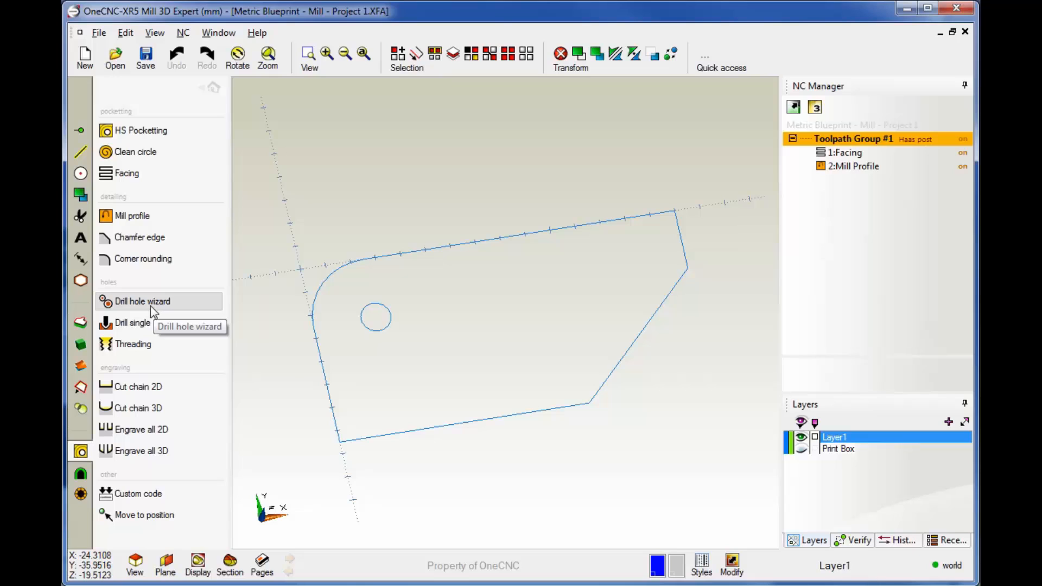
{"action": "mouse_move", "coordinate": [132, 327]}
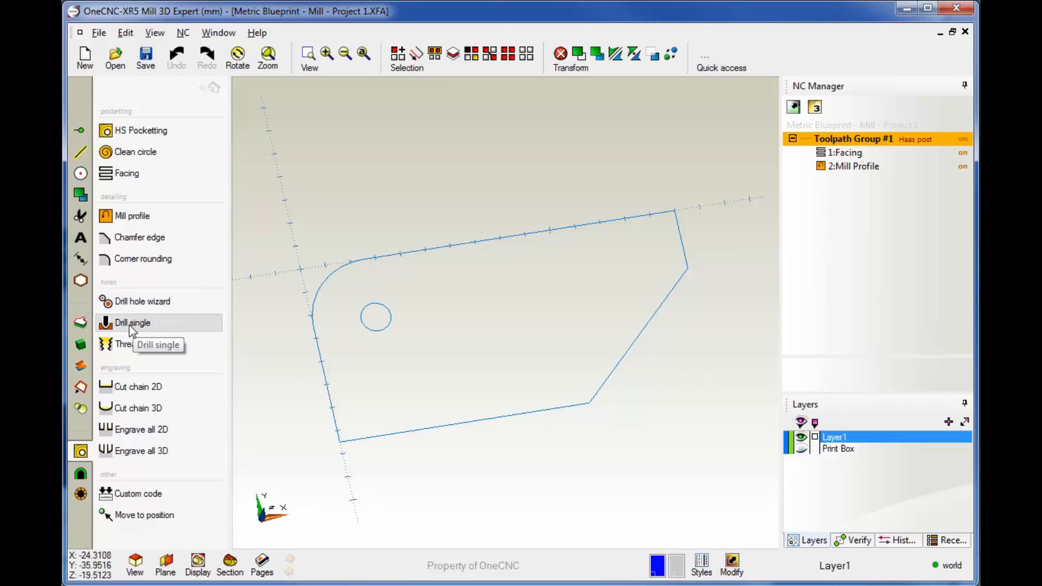
{"action": "mouse_move", "coordinate": [123, 332]}
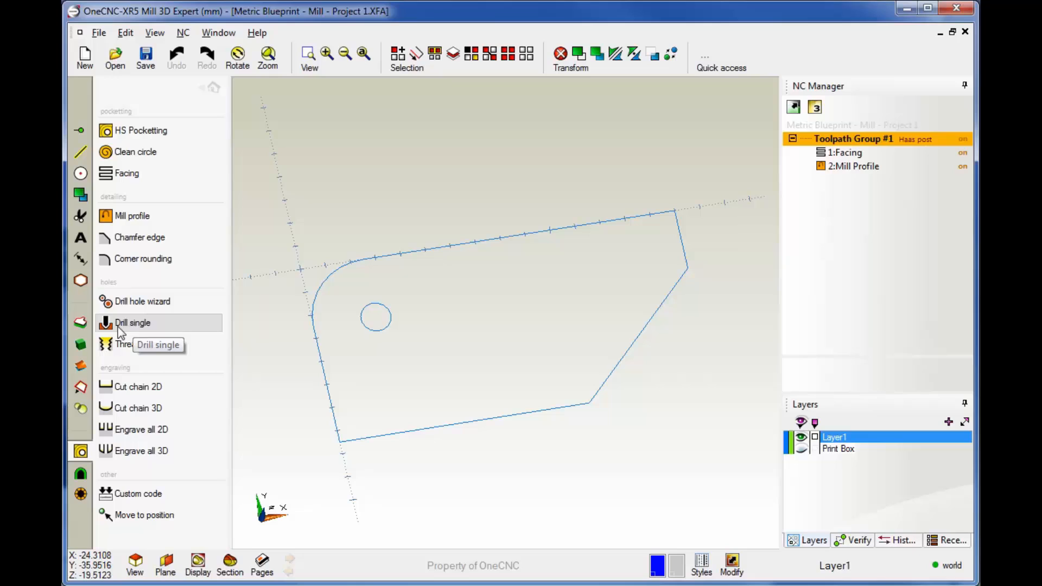
{"action": "mouse_move", "coordinate": [137, 330]}
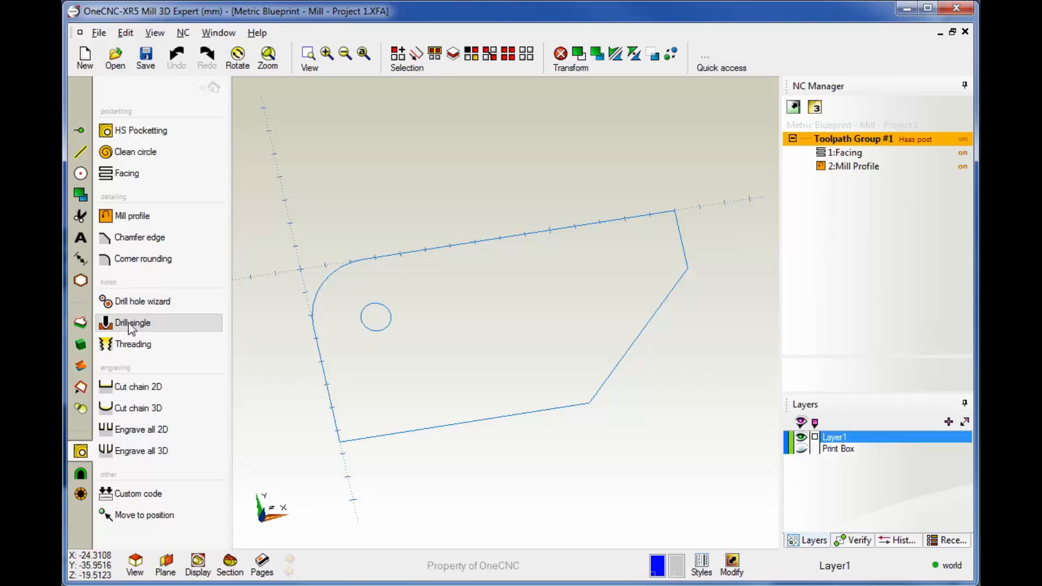
Start a Drill single operation positioned at the arc centre of the part's circle
{"action": "left_click", "coordinate": [132, 324]}
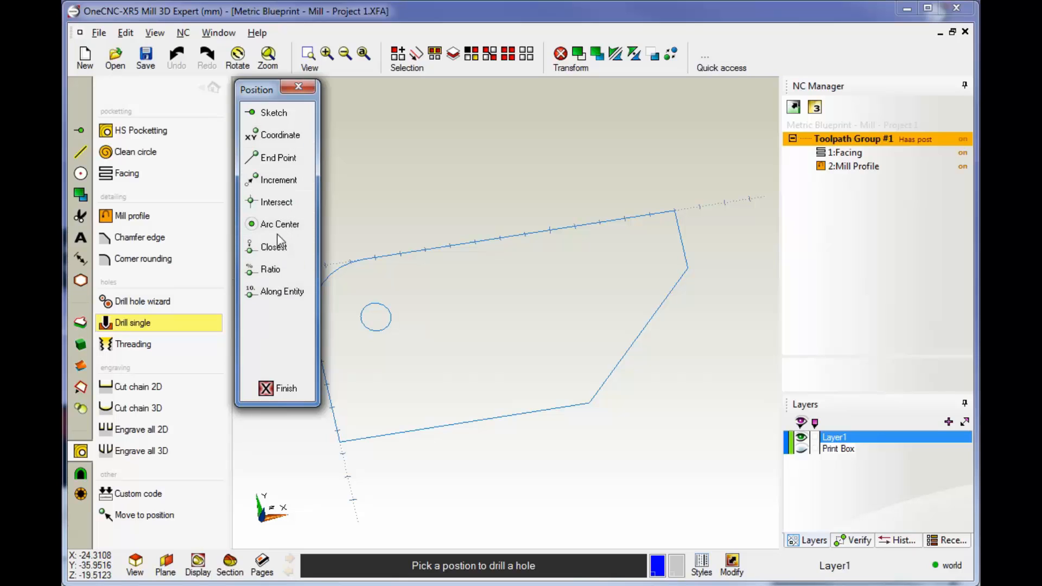
{"action": "left_click", "coordinate": [279, 224]}
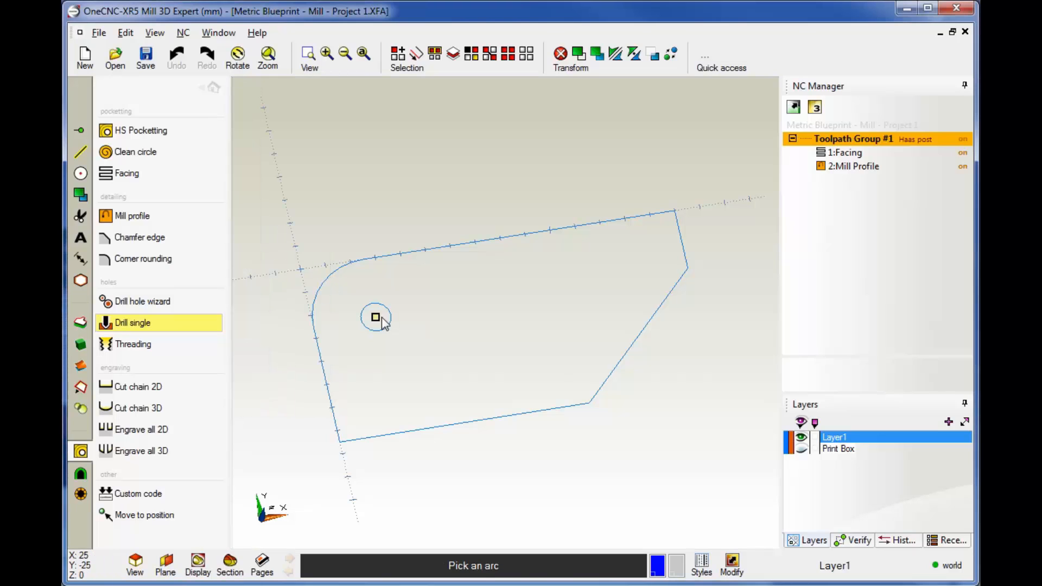
{"action": "left_click", "coordinate": [375, 317]}
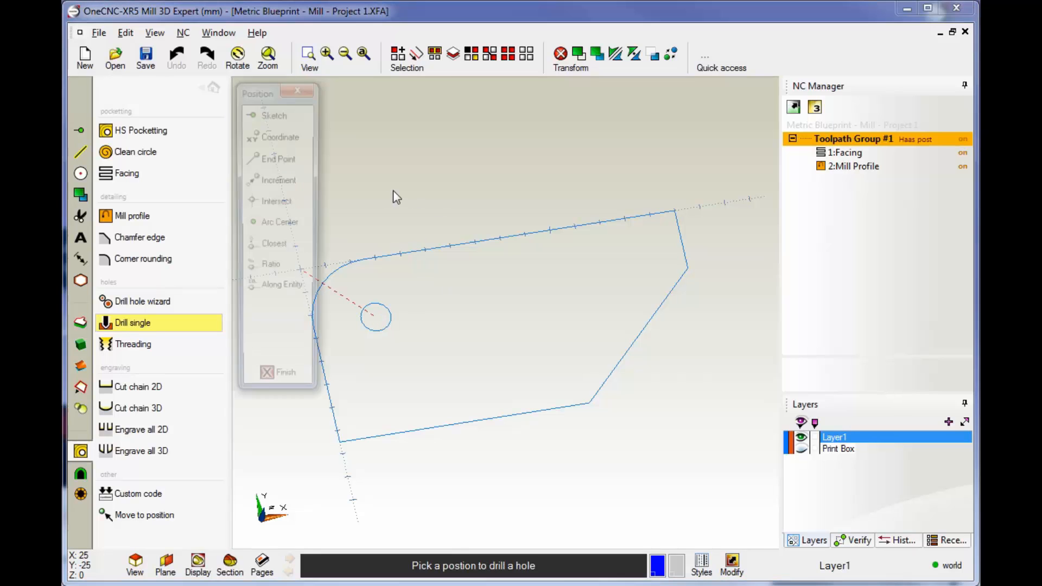
{"action": "left_click", "coordinate": [376, 317]}
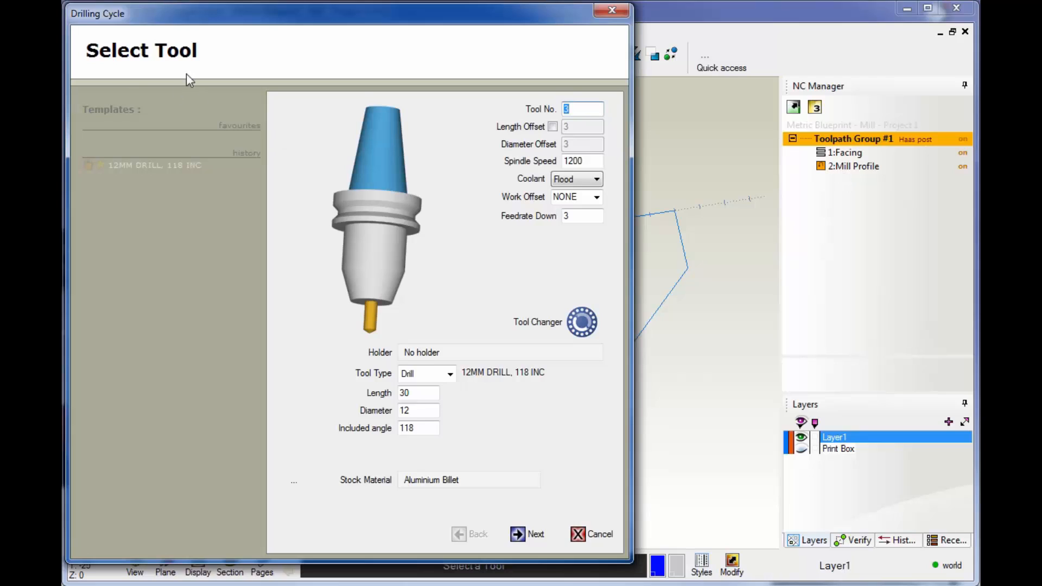
{"action": "mouse_move", "coordinate": [362, 279]}
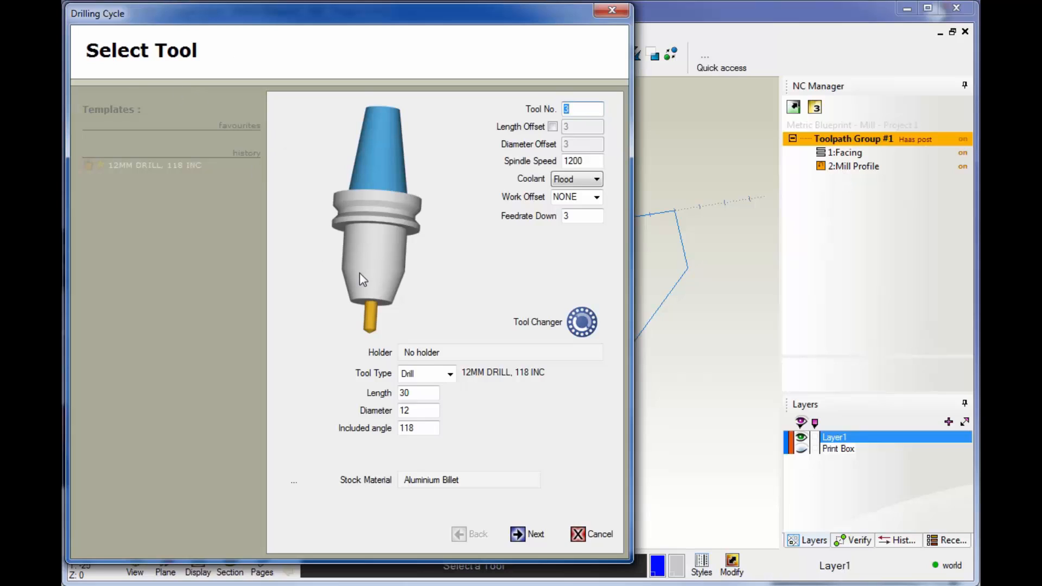
{"action": "mouse_move", "coordinate": [425, 324]}
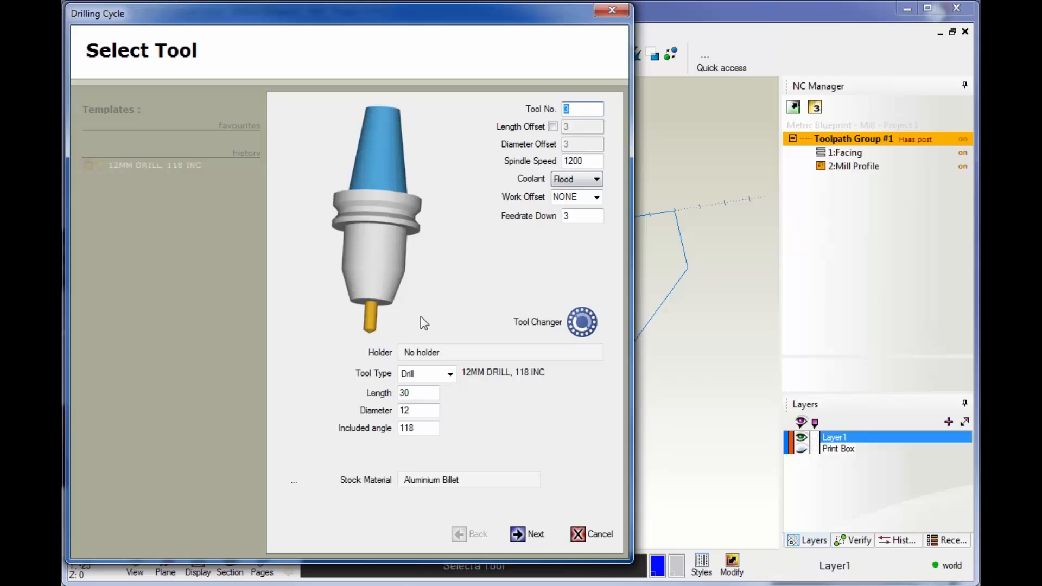
Set the 12 mm drill's Feedrate Down to .1 and continue to clearances
{"action": "left_click", "coordinate": [582, 215]}
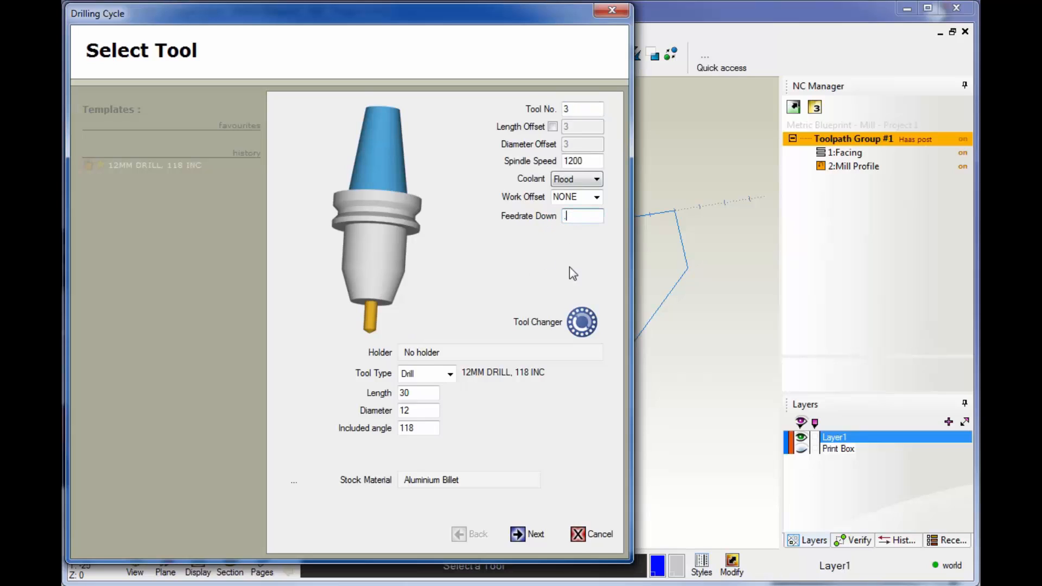
{"action": "type", "text": ".1"}
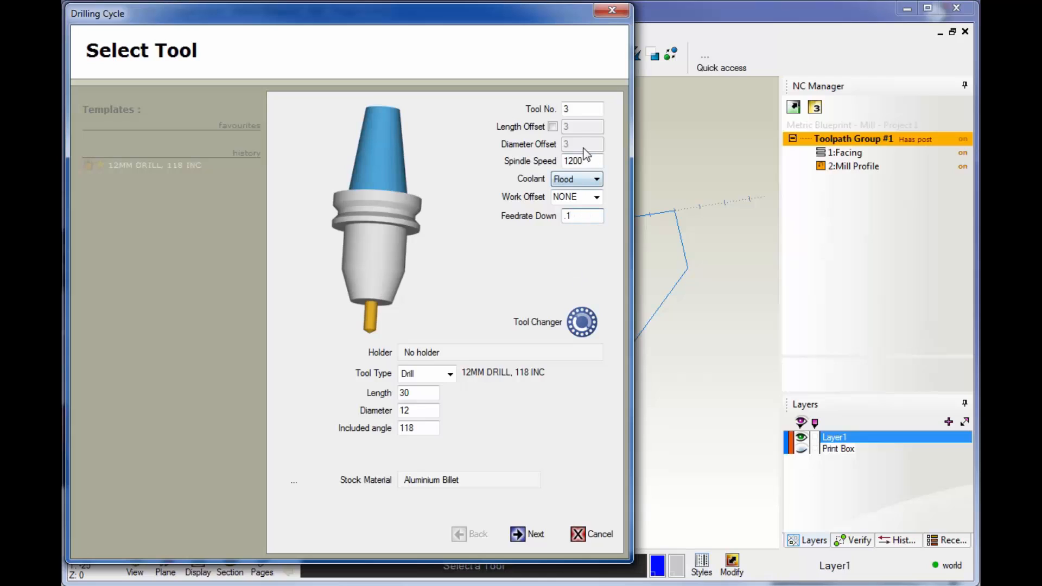
{"action": "left_click", "coordinate": [535, 534]}
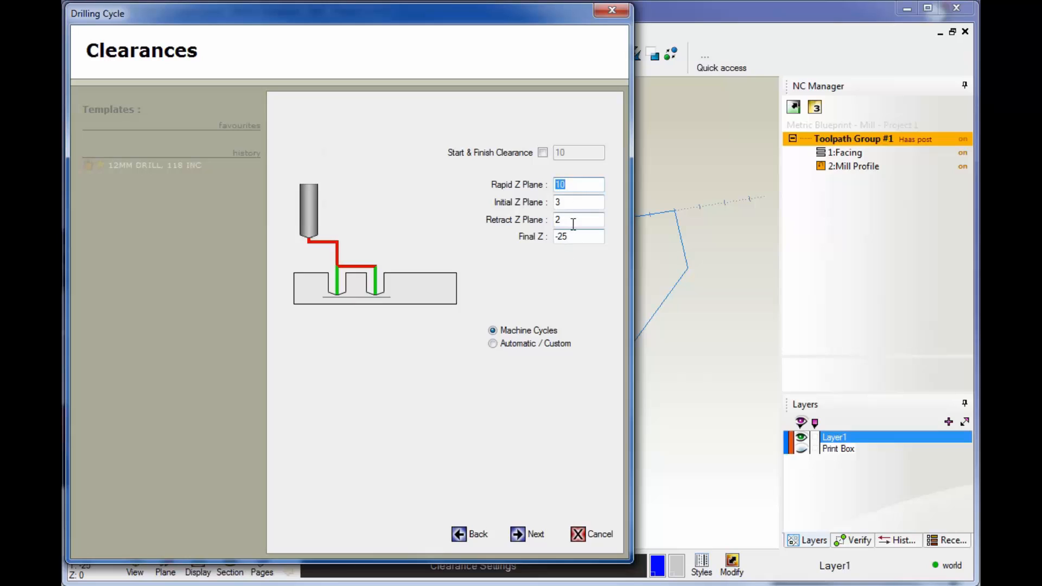
{"action": "mouse_move", "coordinate": [495, 344]}
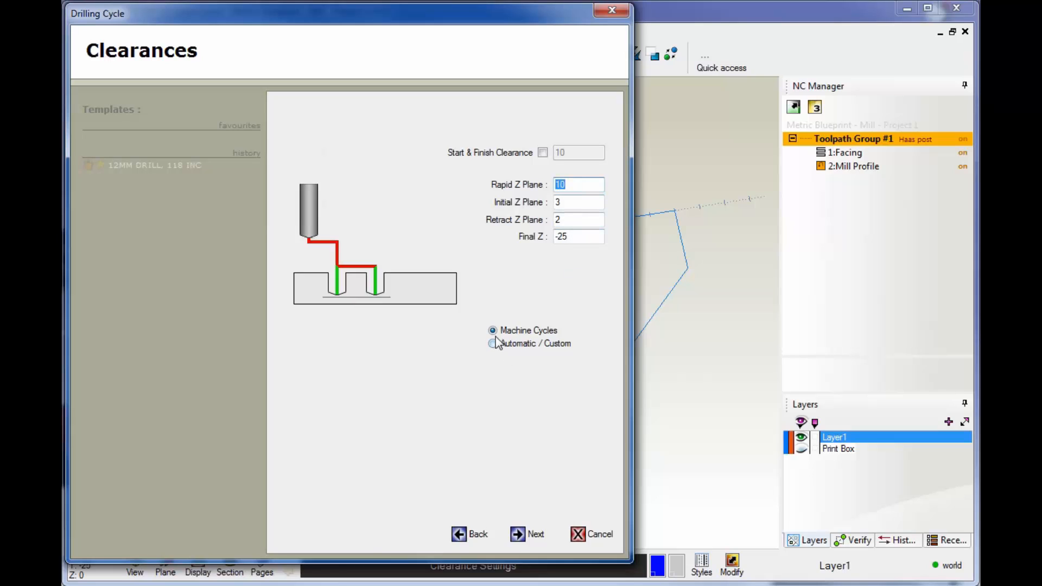
{"action": "mouse_move", "coordinate": [535, 309]}
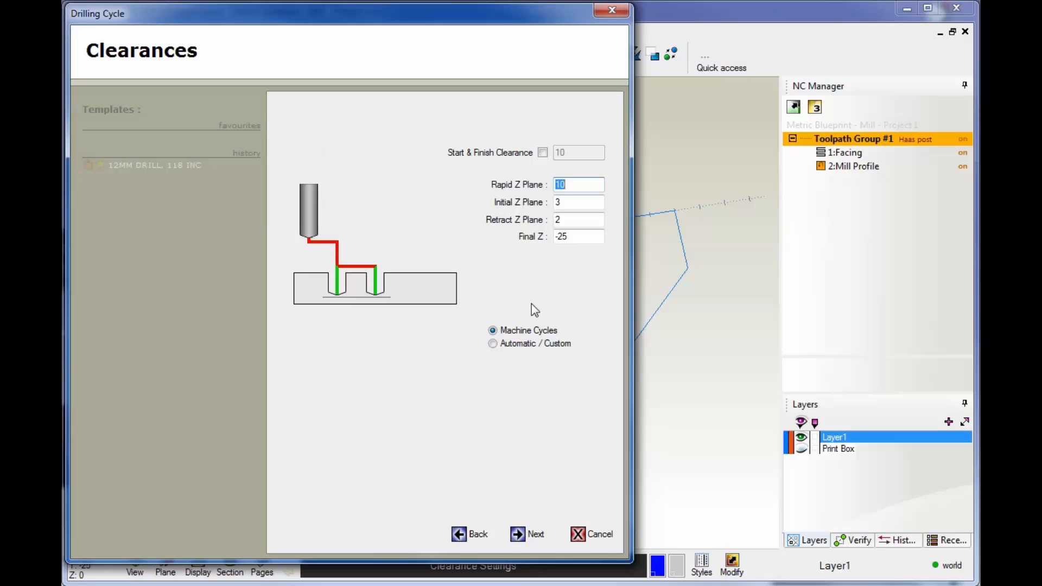
{"action": "mouse_move", "coordinate": [360, 212]}
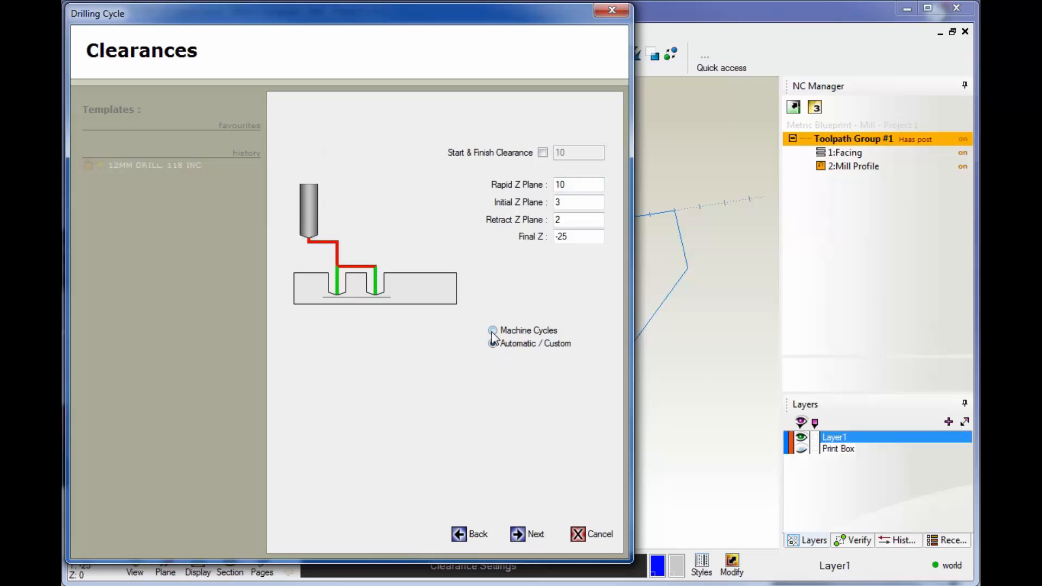
Toggle between Machine Cycles and Automatic / Custom cycle generation, ending on Machine Cycles
{"action": "left_click", "coordinate": [491, 331]}
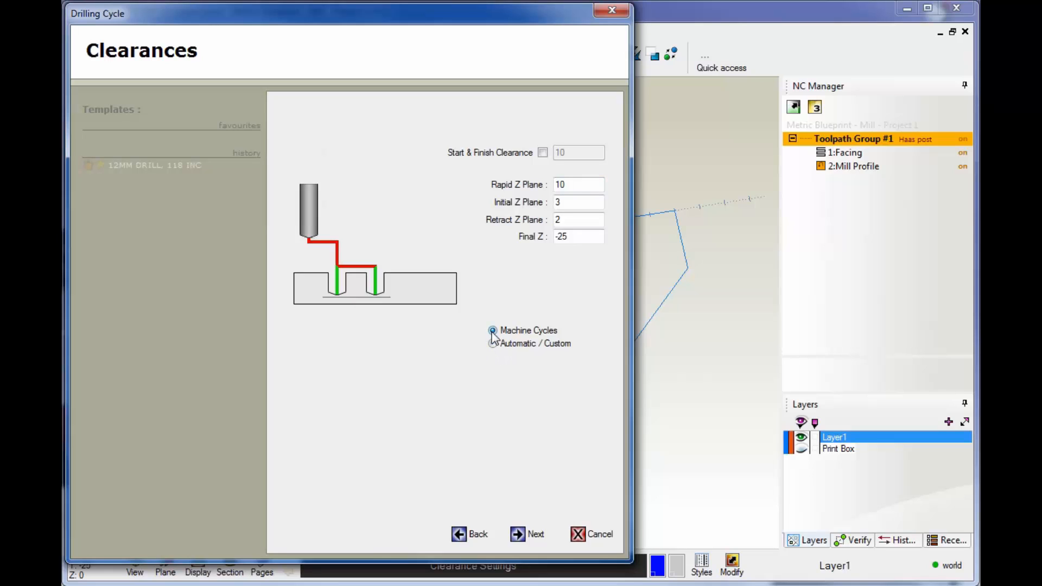
{"action": "left_click", "coordinate": [493, 330]}
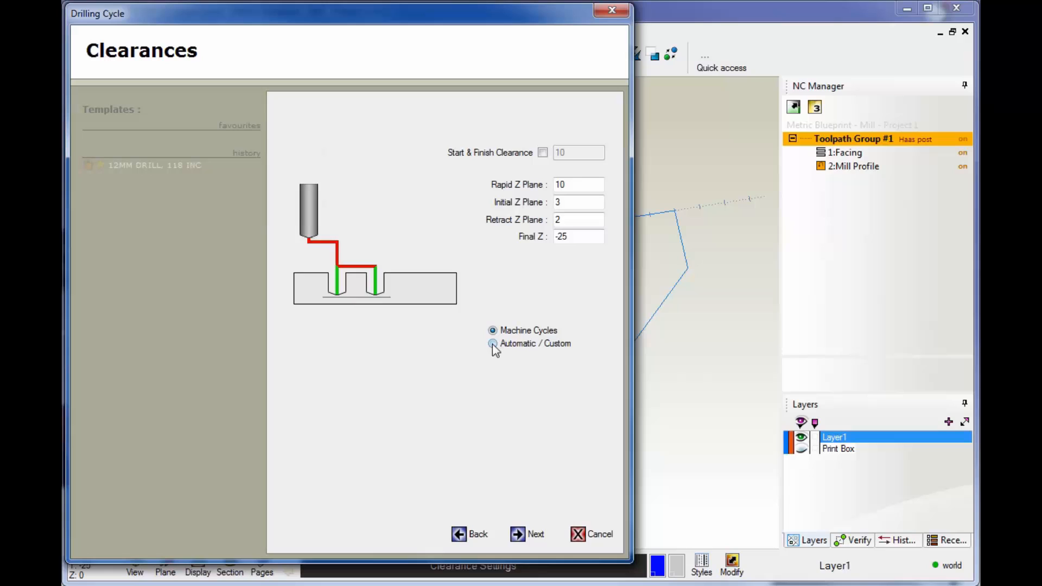
{"action": "left_click", "coordinate": [493, 344]}
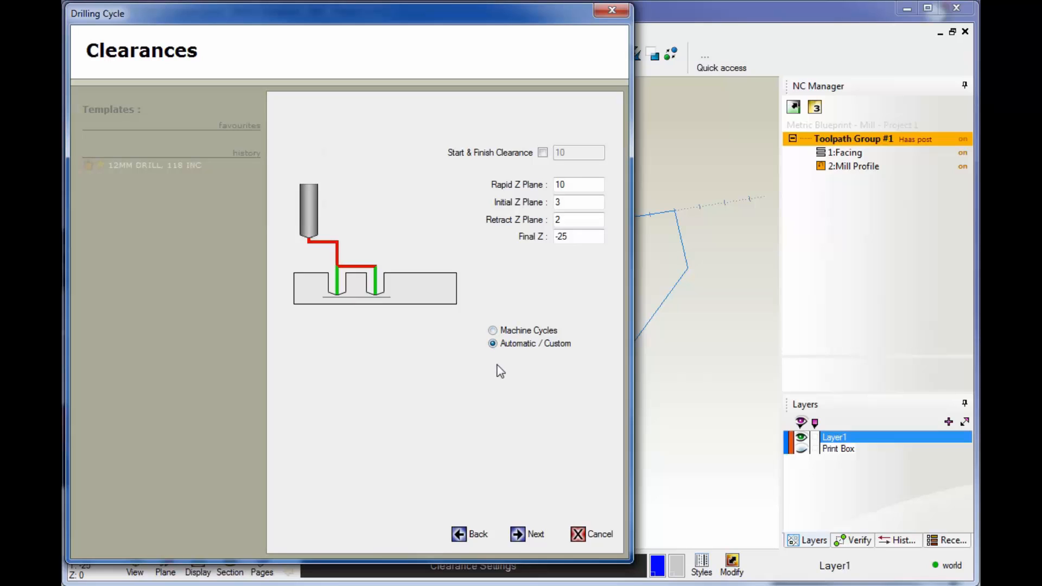
{"action": "left_click", "coordinate": [493, 330]}
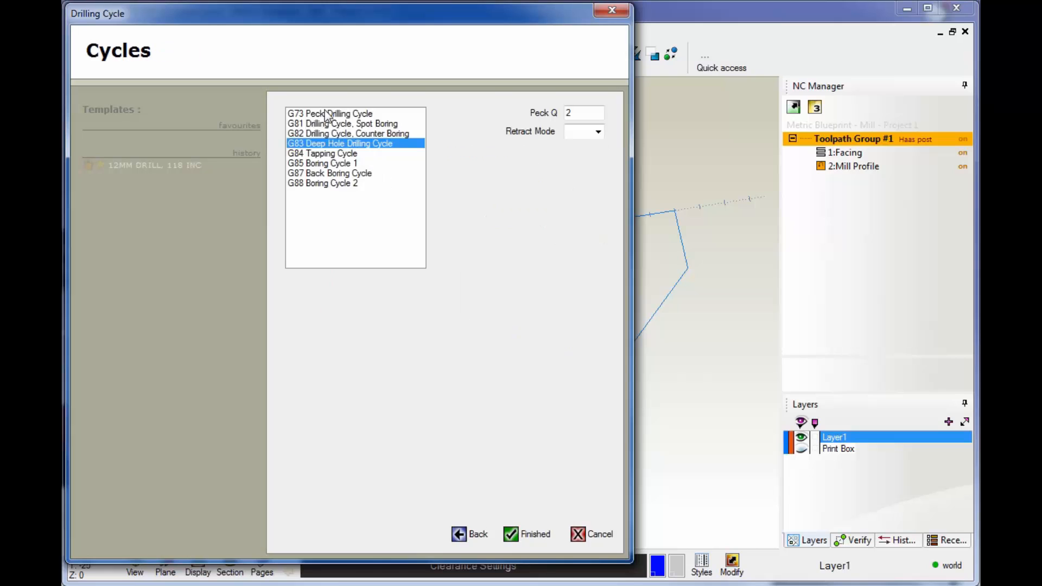
{"action": "mouse_move", "coordinate": [336, 176]}
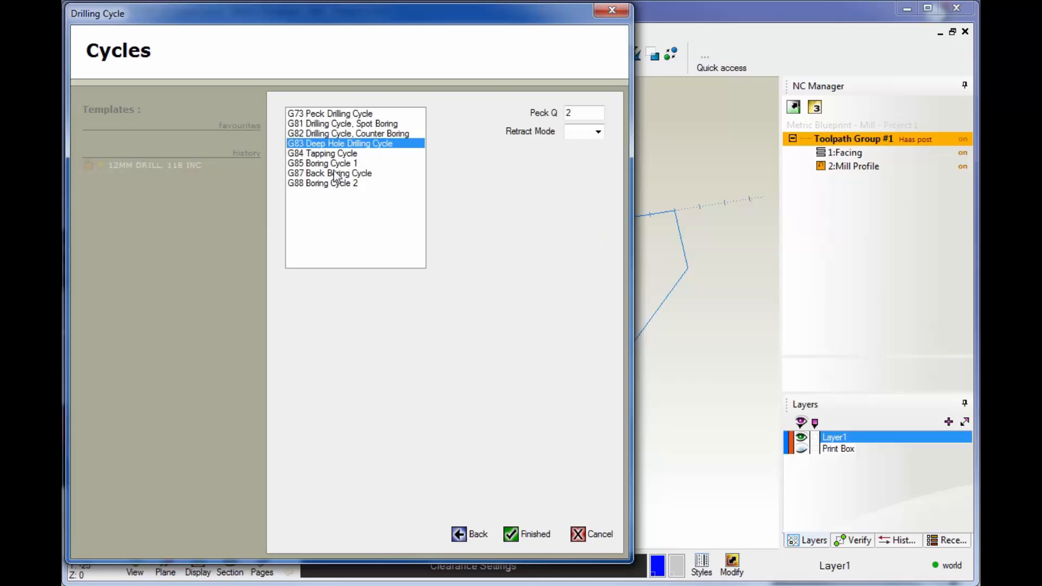
Switch to Automatic / Custom output and set the custom drilling type to Deep Hole
{"action": "left_click", "coordinate": [535, 534]}
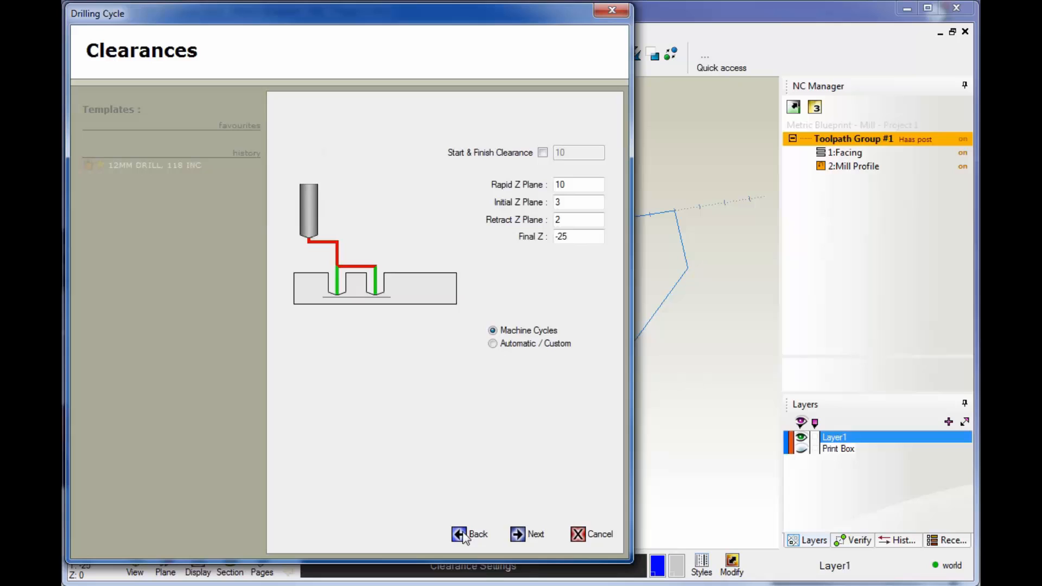
{"action": "left_click", "coordinate": [493, 343]}
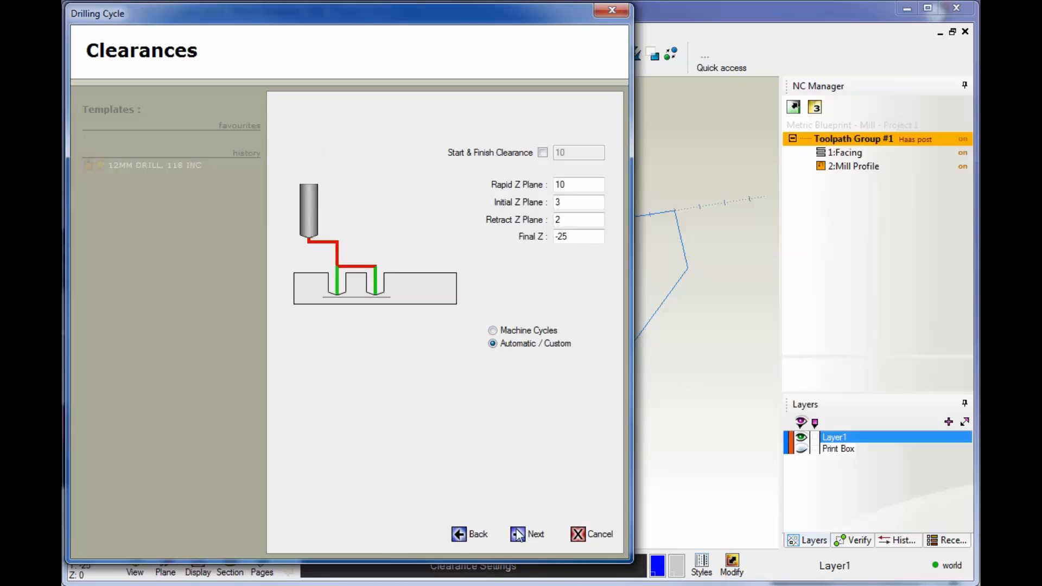
{"action": "left_click", "coordinate": [535, 534]}
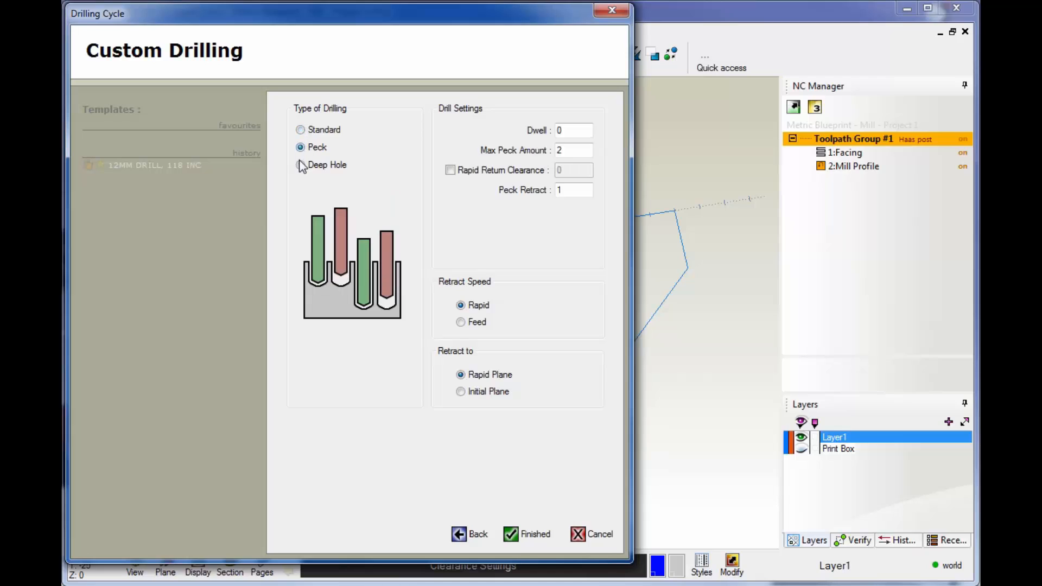
{"action": "left_click", "coordinate": [301, 165]}
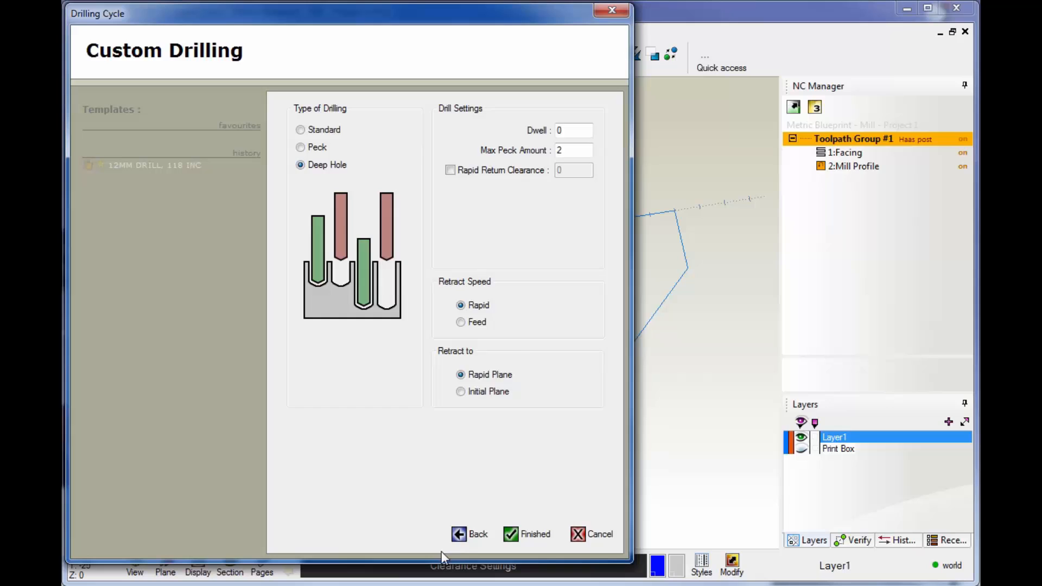
Return to Machine Cycles and finish, creating the G83 deep hole drilling cycle as 3:Cycle
{"action": "left_click", "coordinate": [527, 534]}
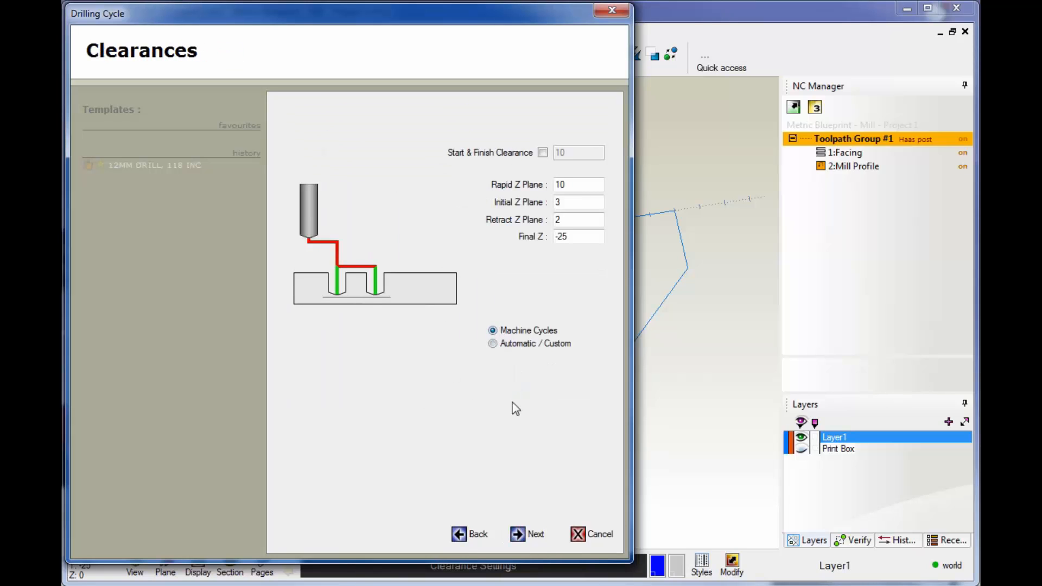
{"action": "left_click", "coordinate": [527, 534]}
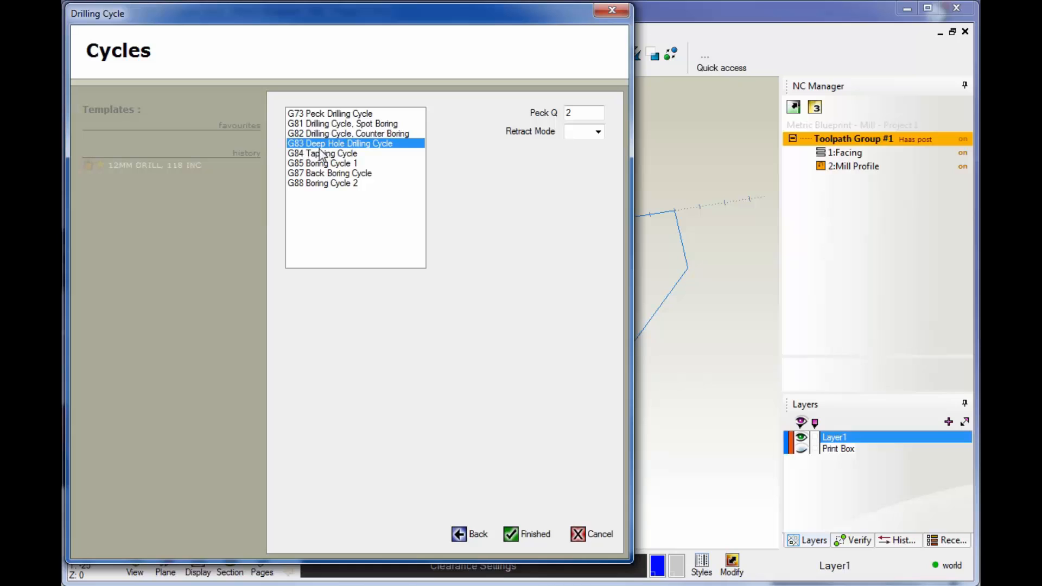
{"action": "mouse_move", "coordinate": [396, 155]}
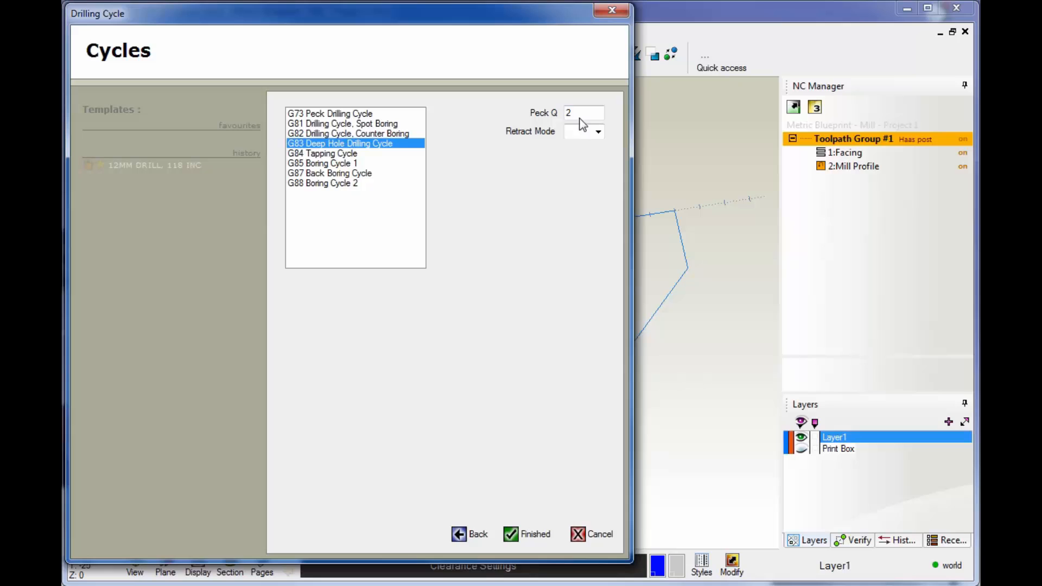
{"action": "left_click", "coordinate": [528, 534]}
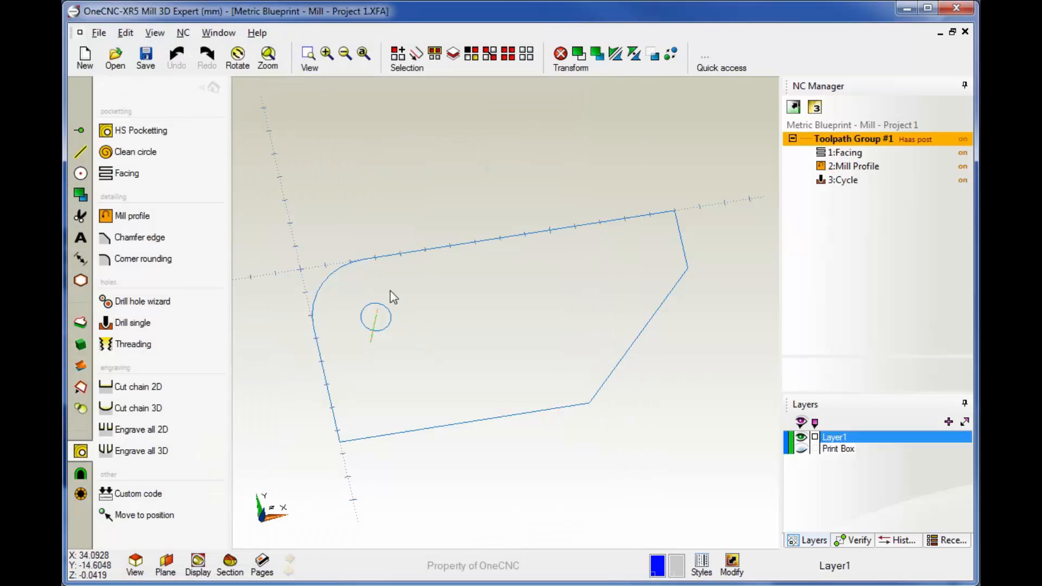
{"action": "mouse_move", "coordinate": [250, 144]}
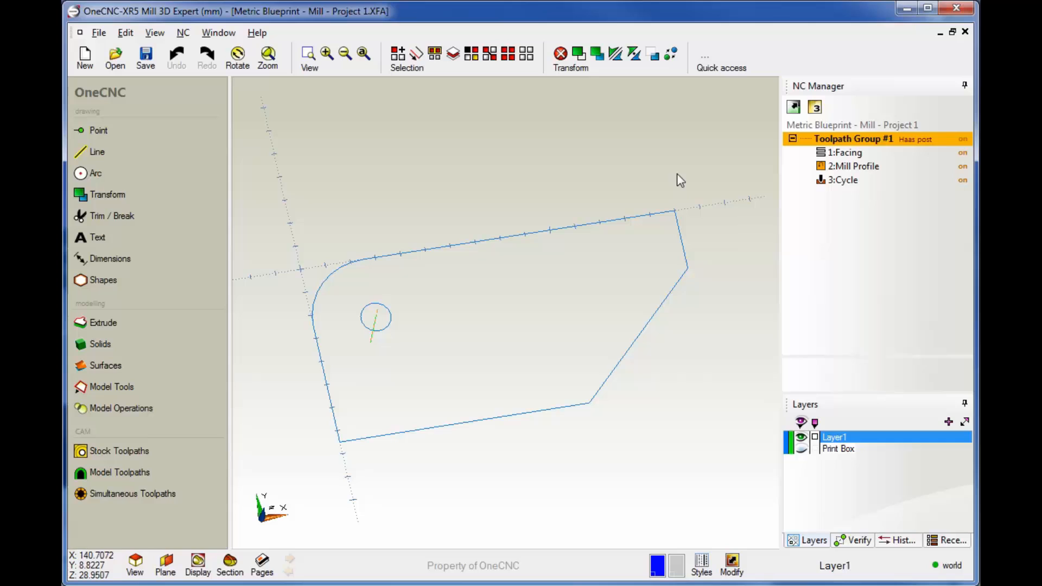
{"action": "mouse_move", "coordinate": [827, 187]}
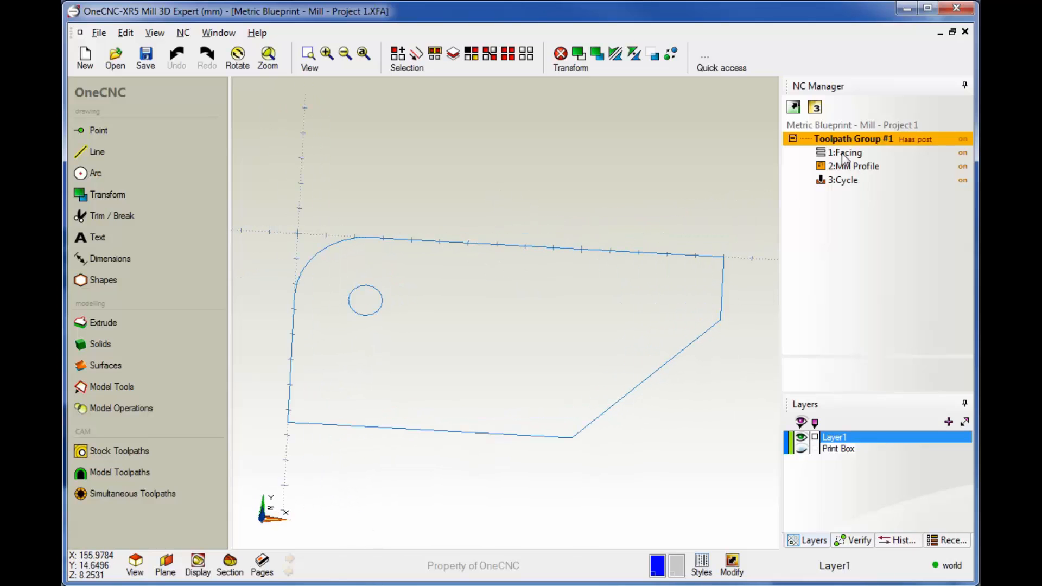
Preview 1:Facing in NC Manager, then 3:Cycle showing the drill at the hole centre
{"action": "left_click", "coordinate": [846, 152]}
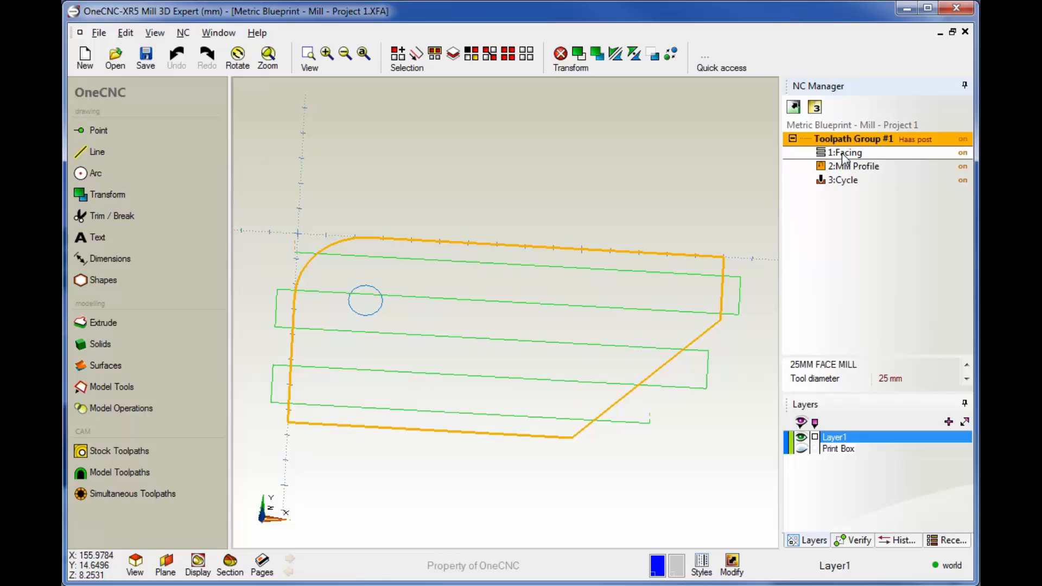
{"action": "mouse_move", "coordinate": [547, 284]}
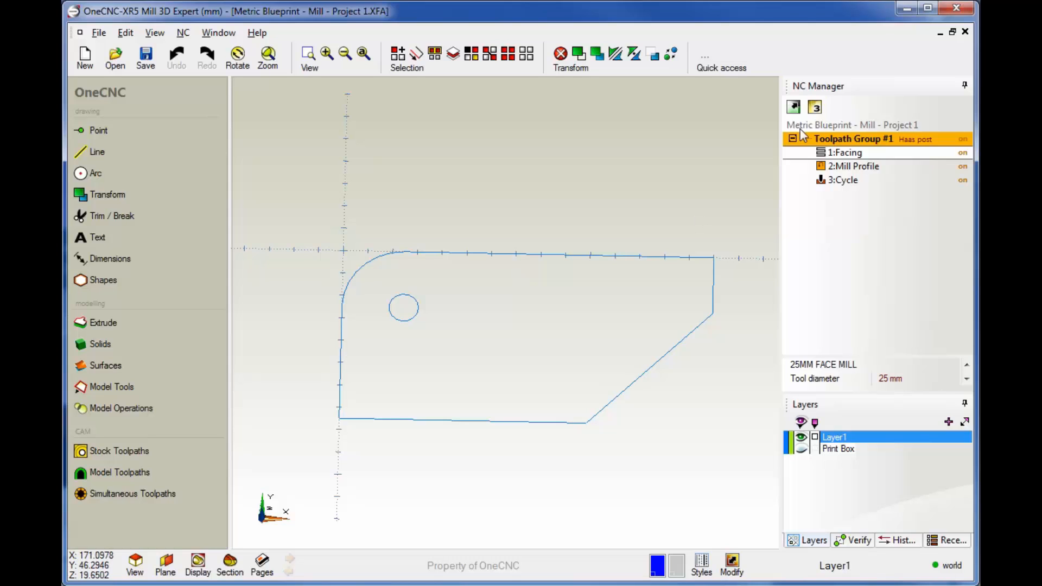
{"action": "left_click", "coordinate": [843, 179]}
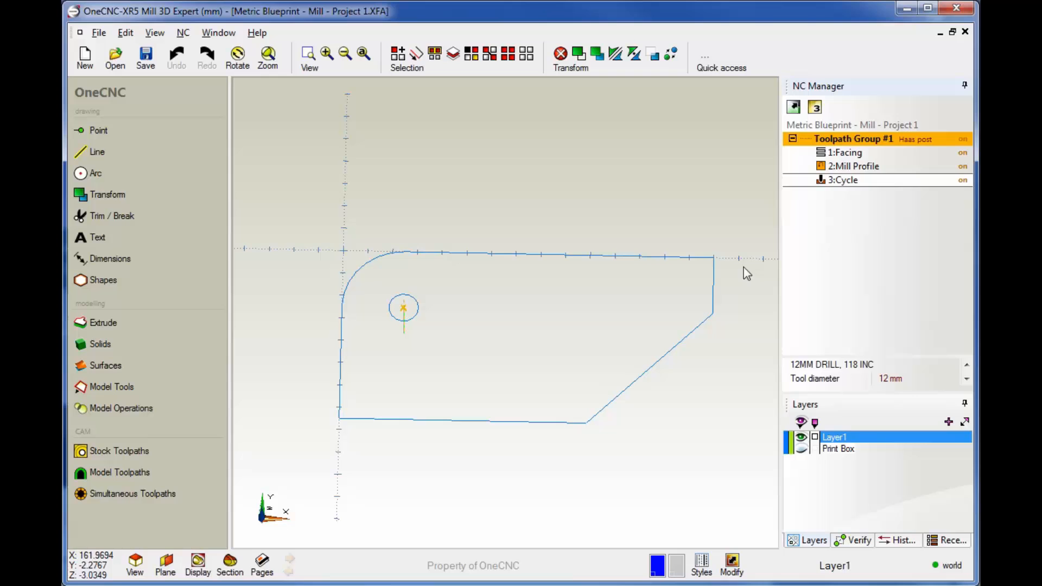